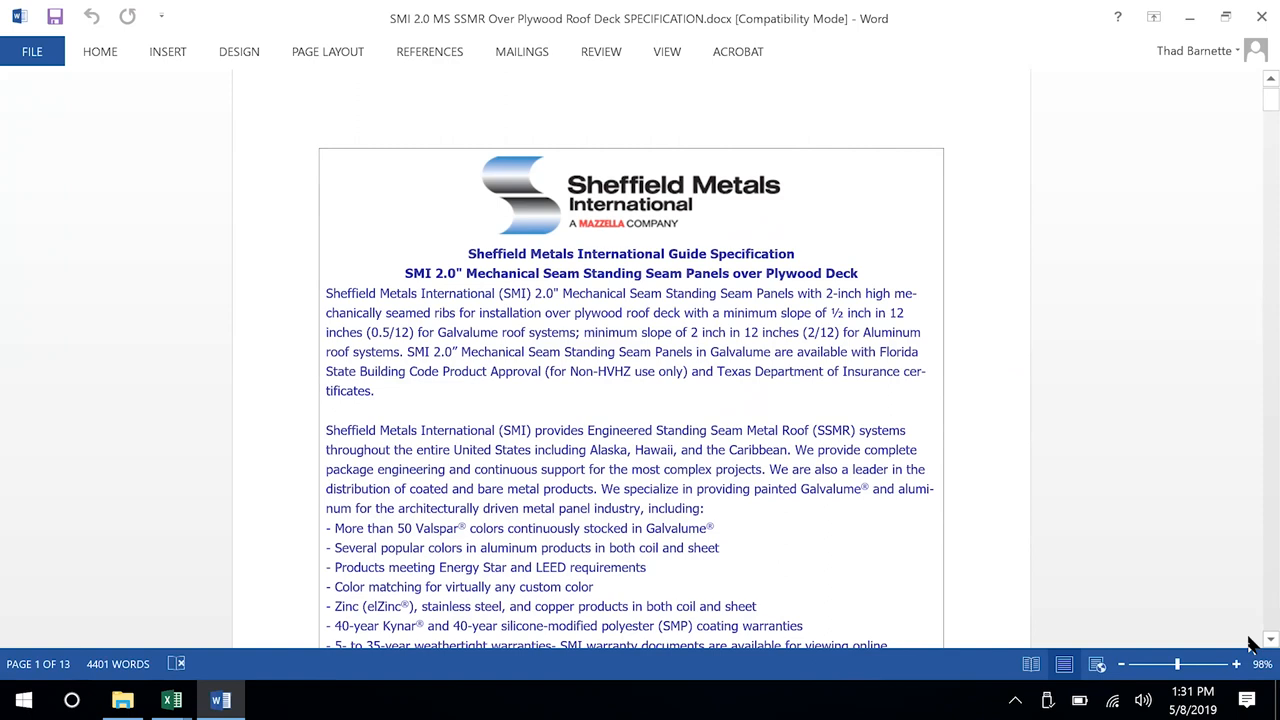
# Scroll page 1 to the bold 'Specifiers:' note near the footer and select the word 'Specifiers'.
pyautogui.click(472, 234)
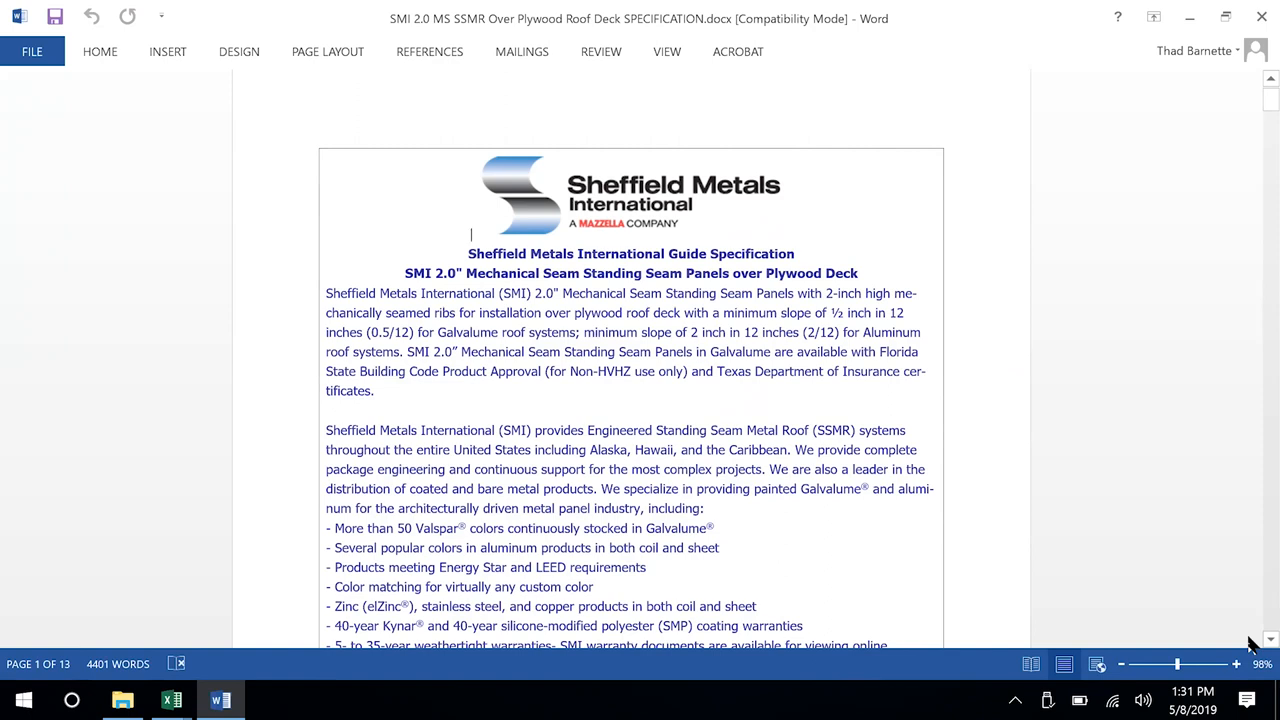
pyautogui.scroll(-3)
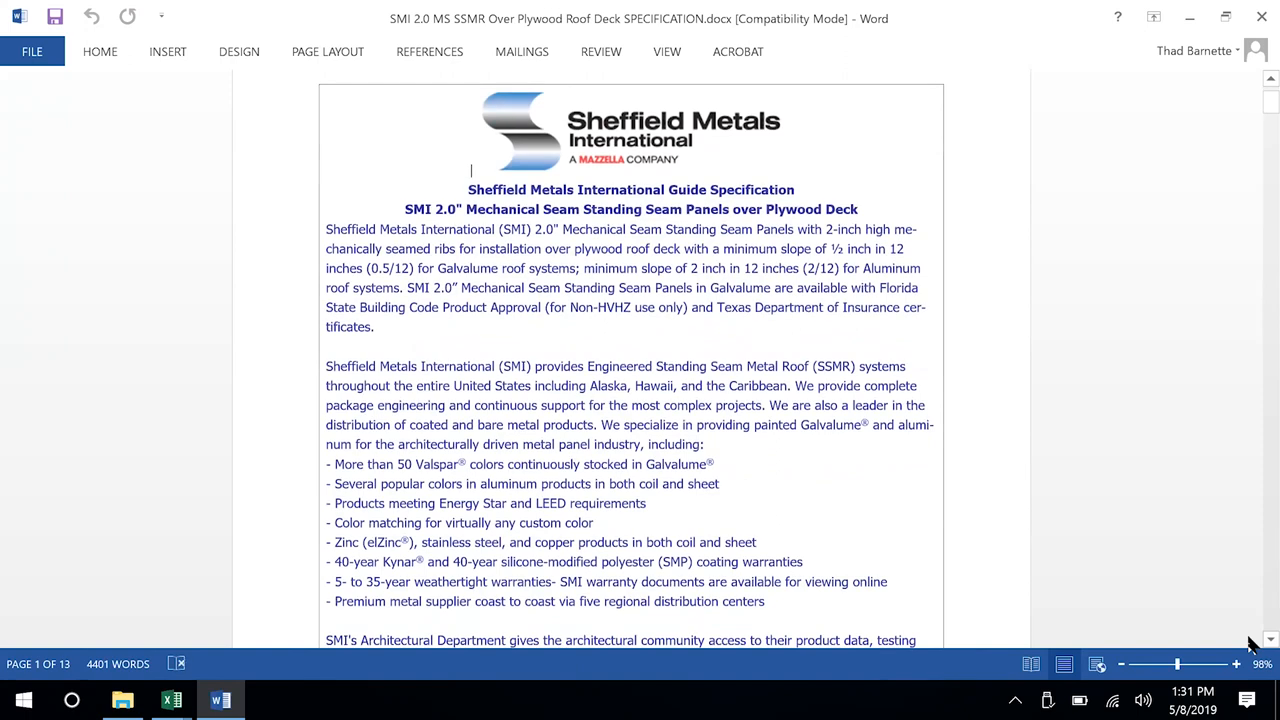
pyautogui.scroll(-3)
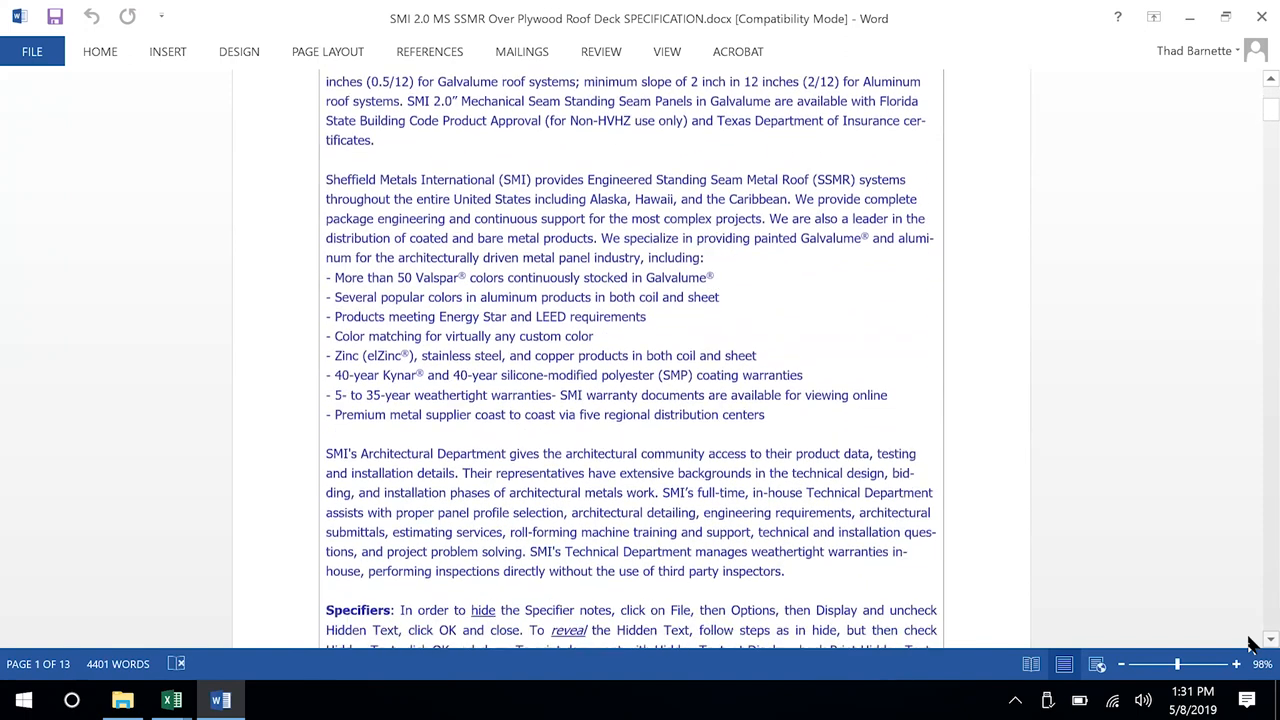
pyautogui.scroll(-3)
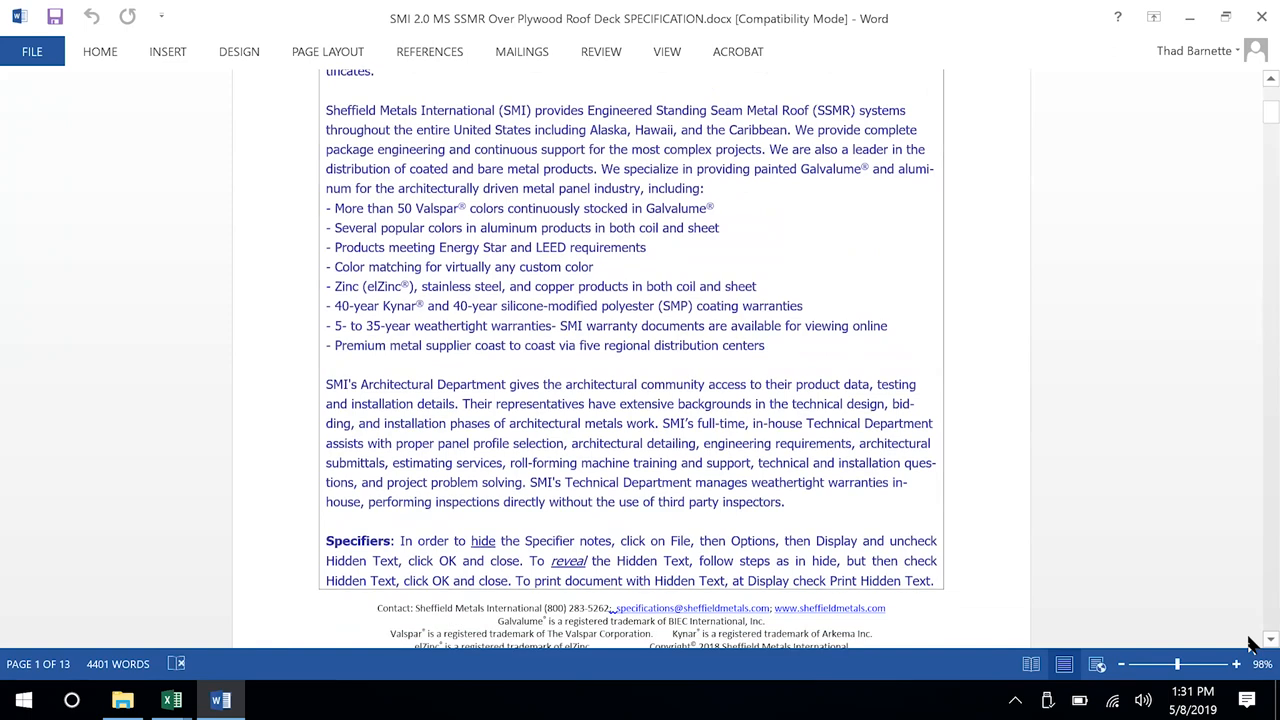
pyautogui.scroll(-3)
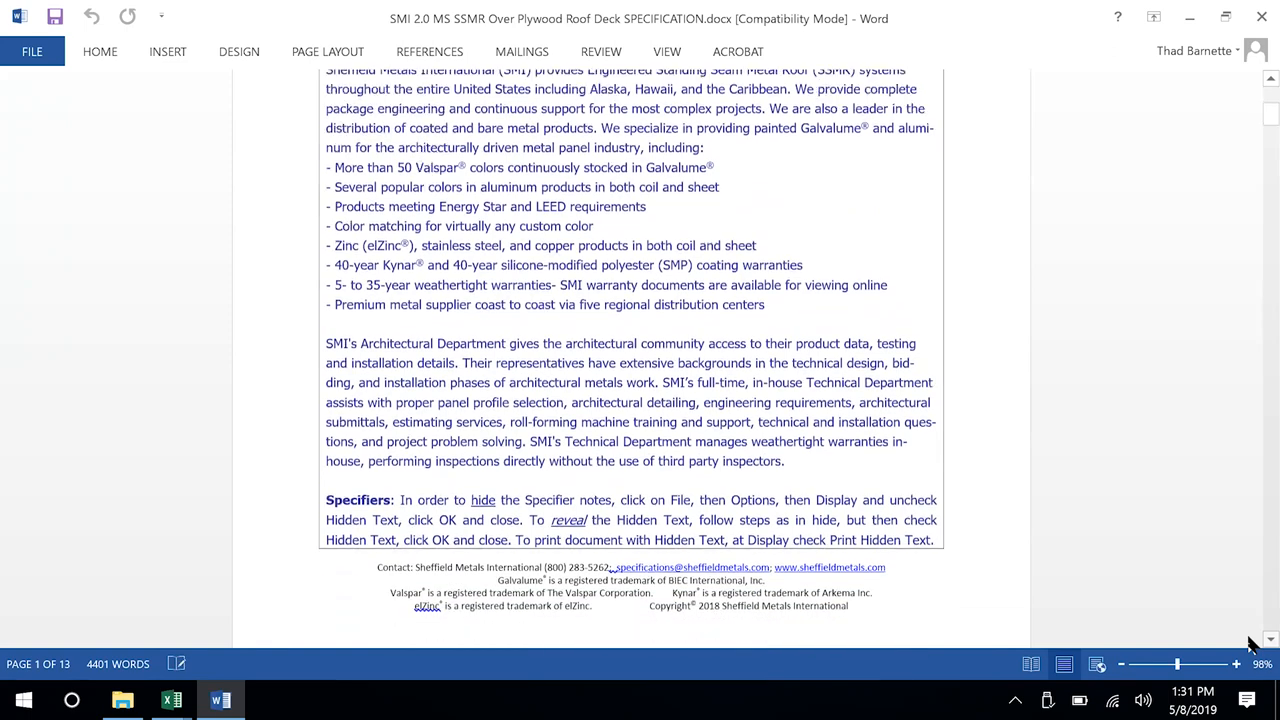
pyautogui.scroll(-3)
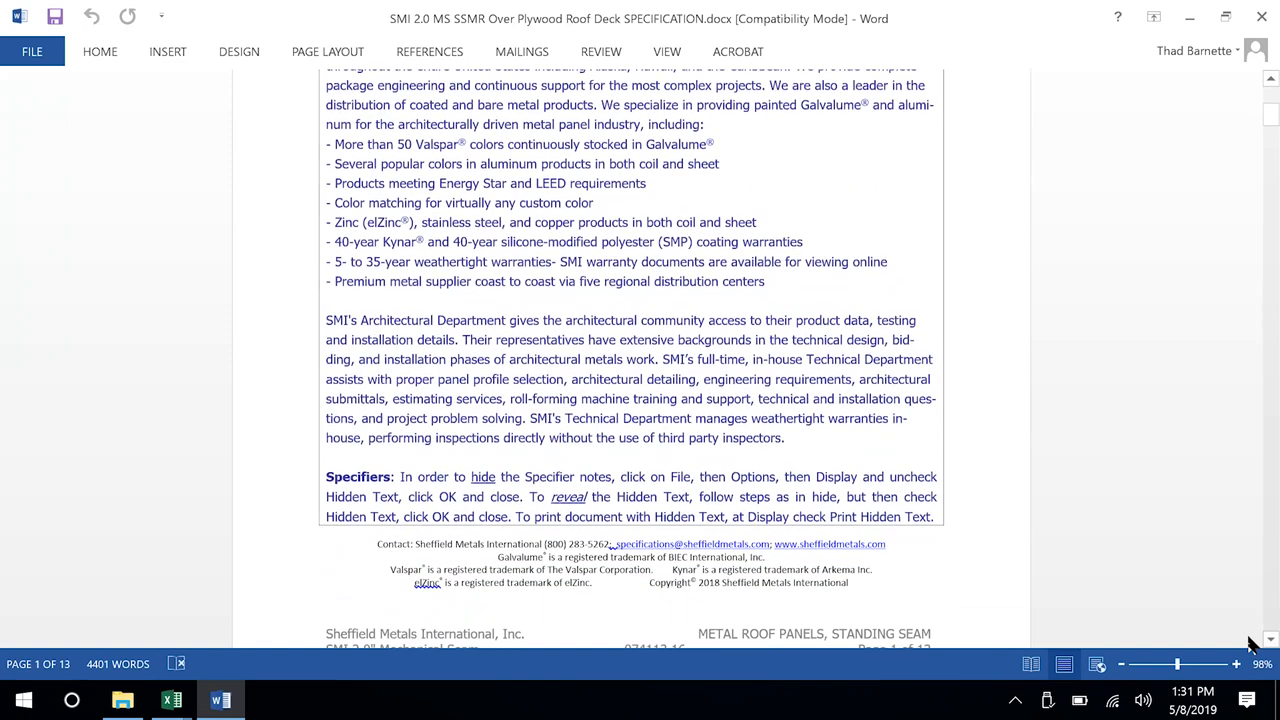
pyautogui.doubleClick(356, 476)
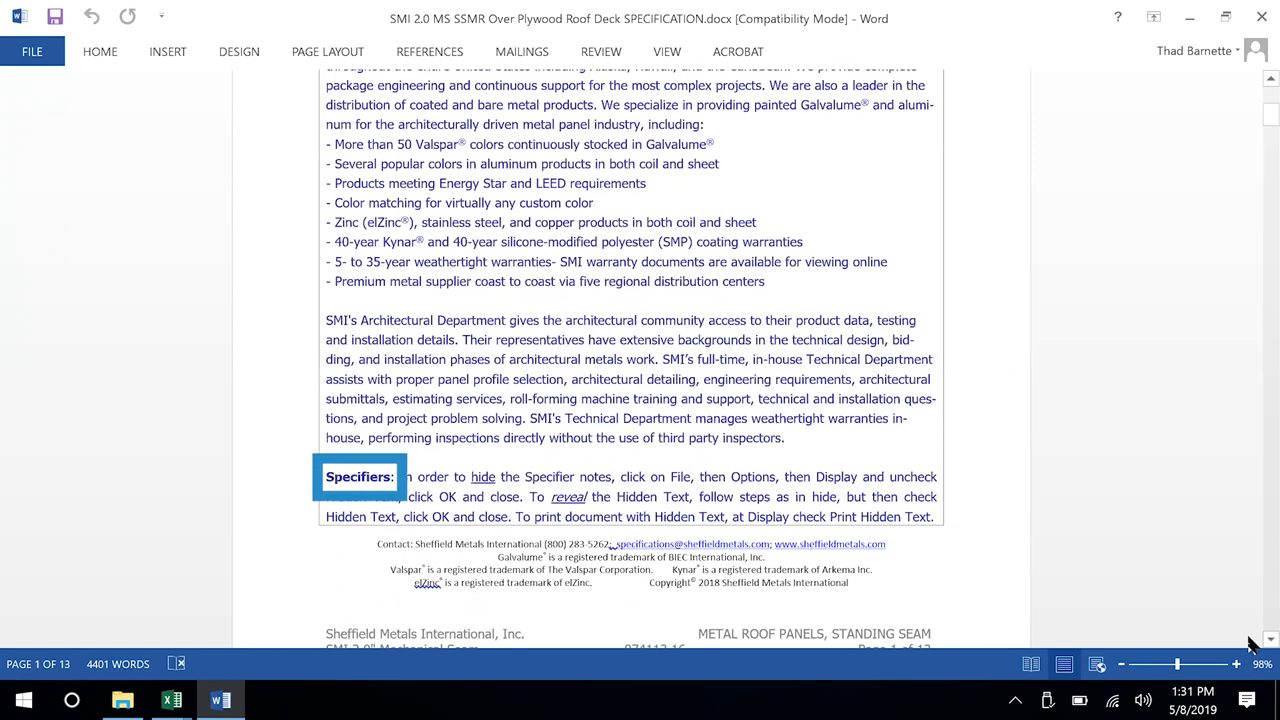